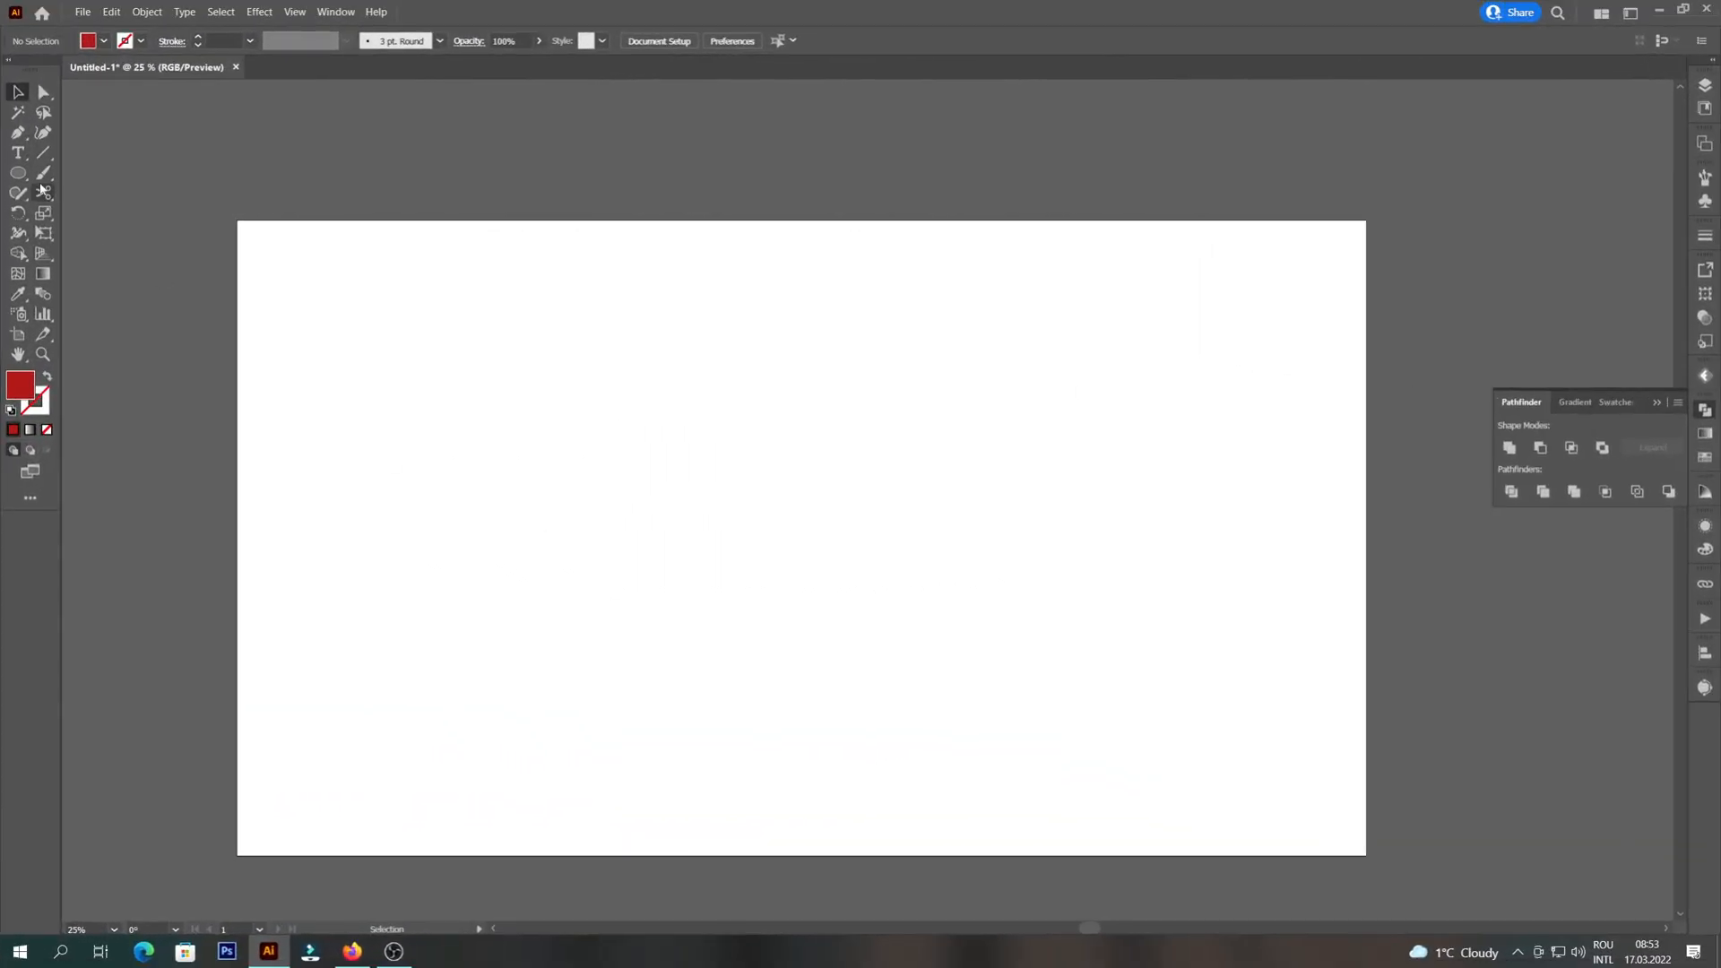
Draw the first red circle on the left side of the artboard
drag(665, 434, 961, 725)
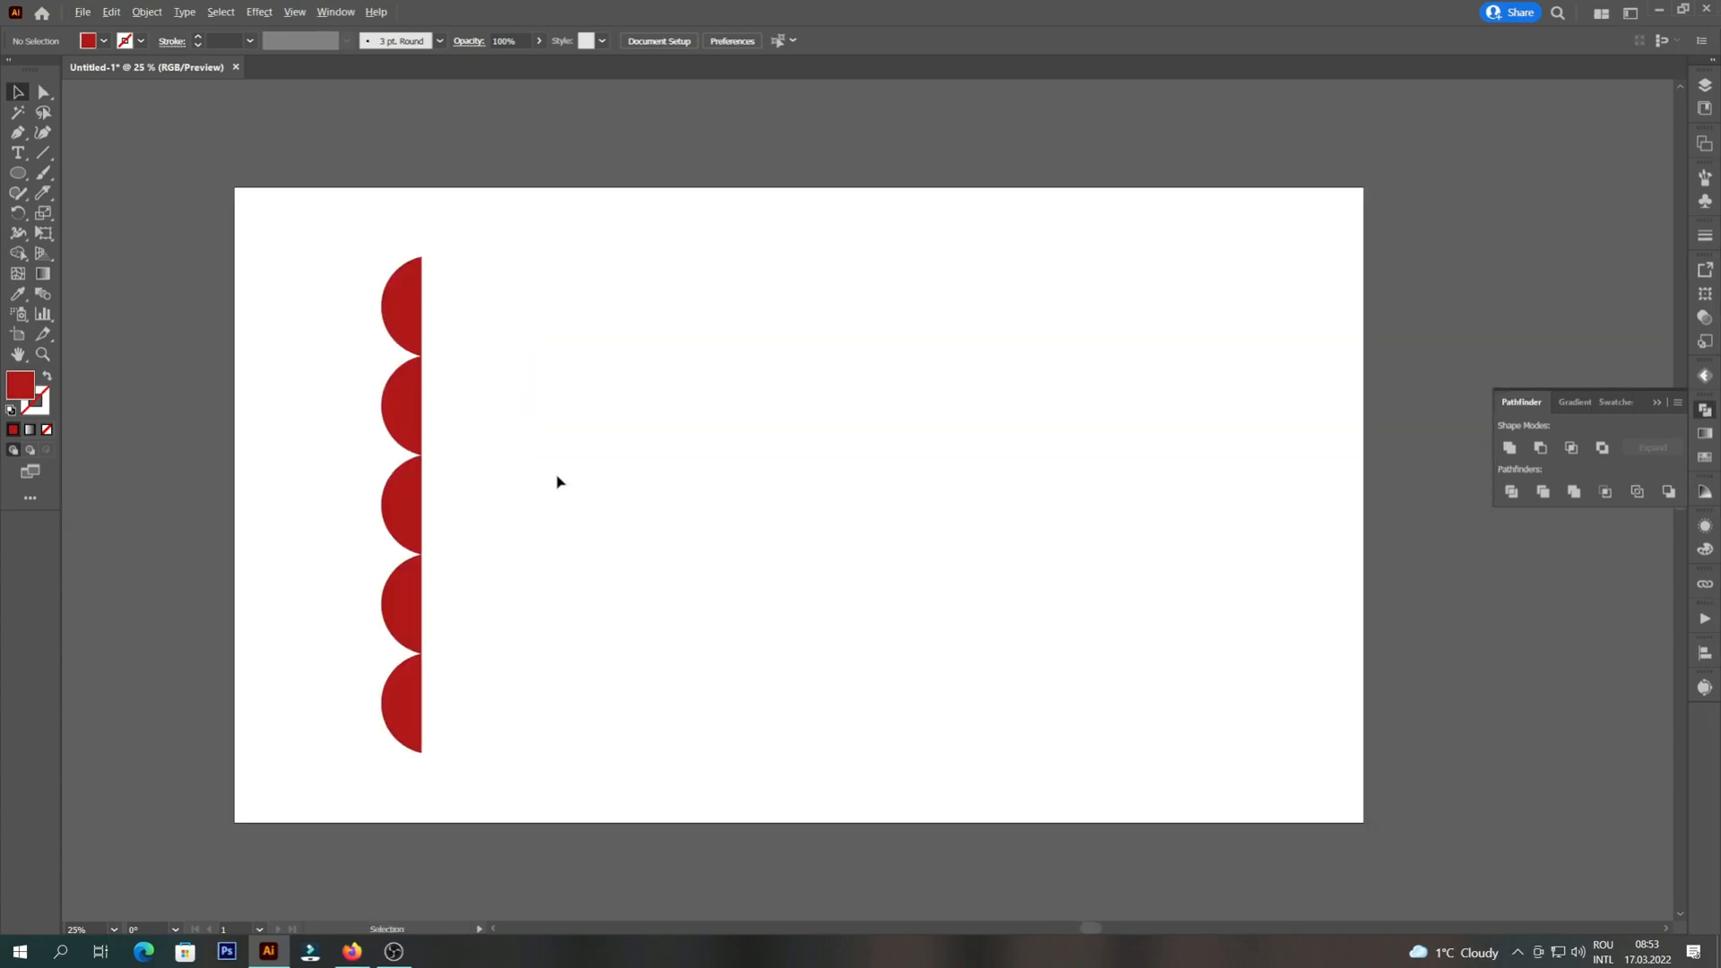
Drag rotated half-circle copies along the top edge, snapping one to the corner
drag(404, 307, 482, 307)
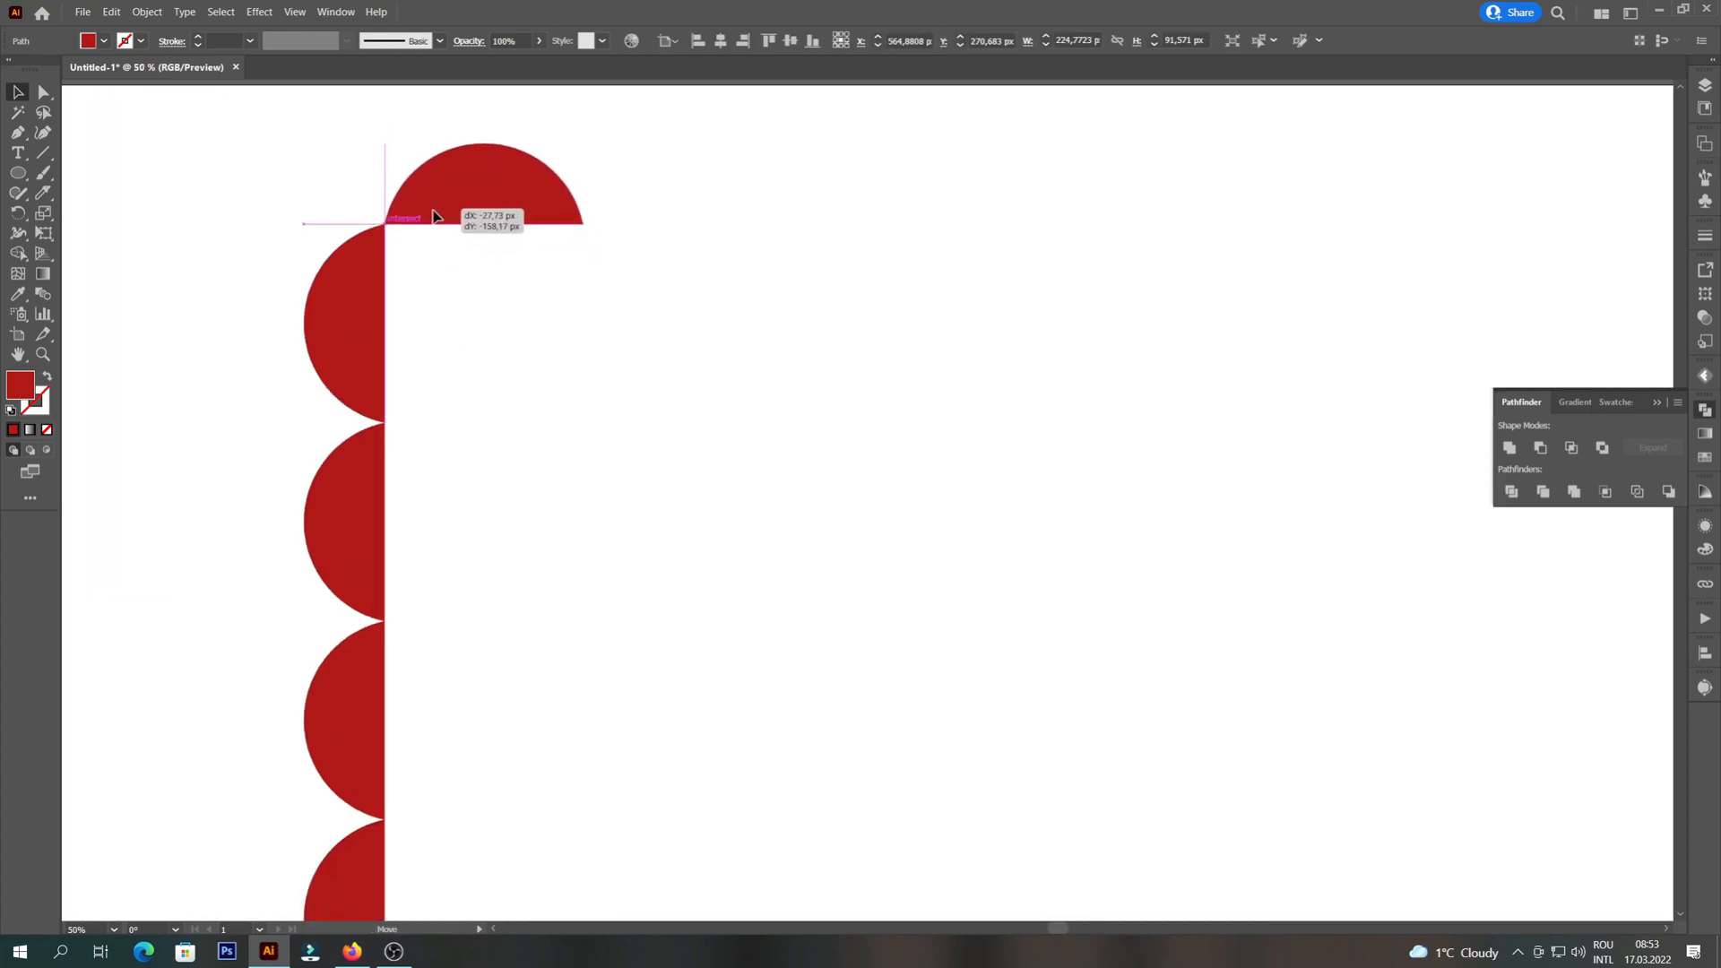
drag(433, 217, 620, 214)
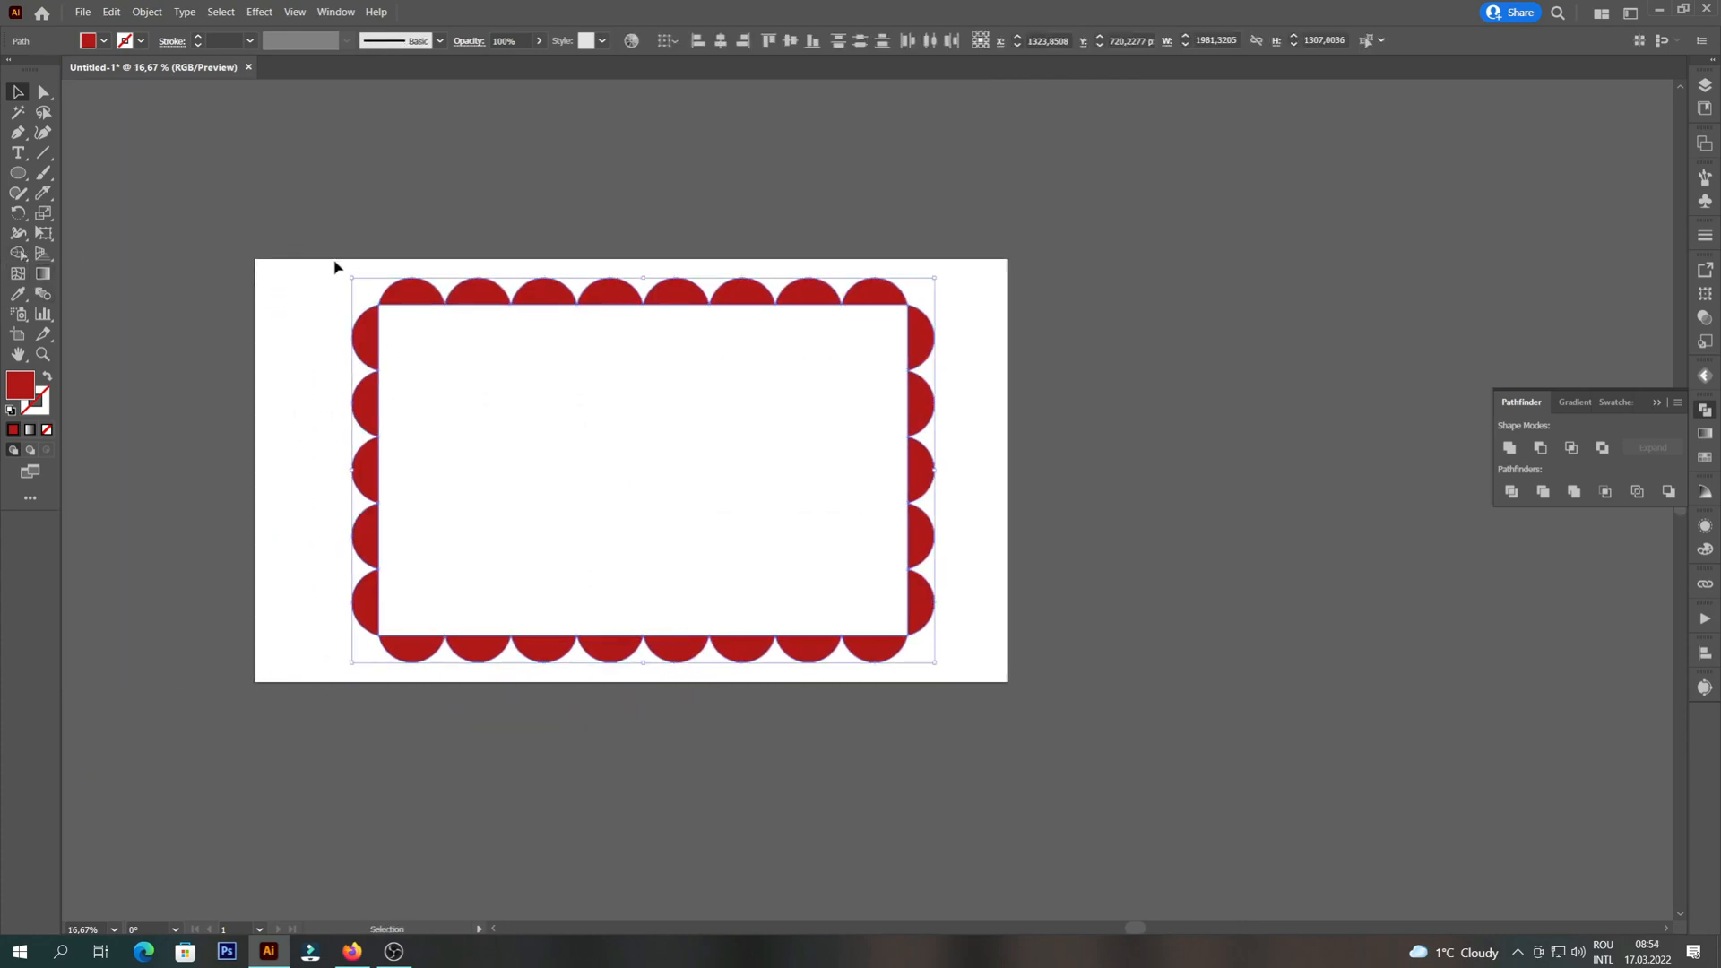
Group the selected half-circles into a single object via the context menu
right_click(749, 345)
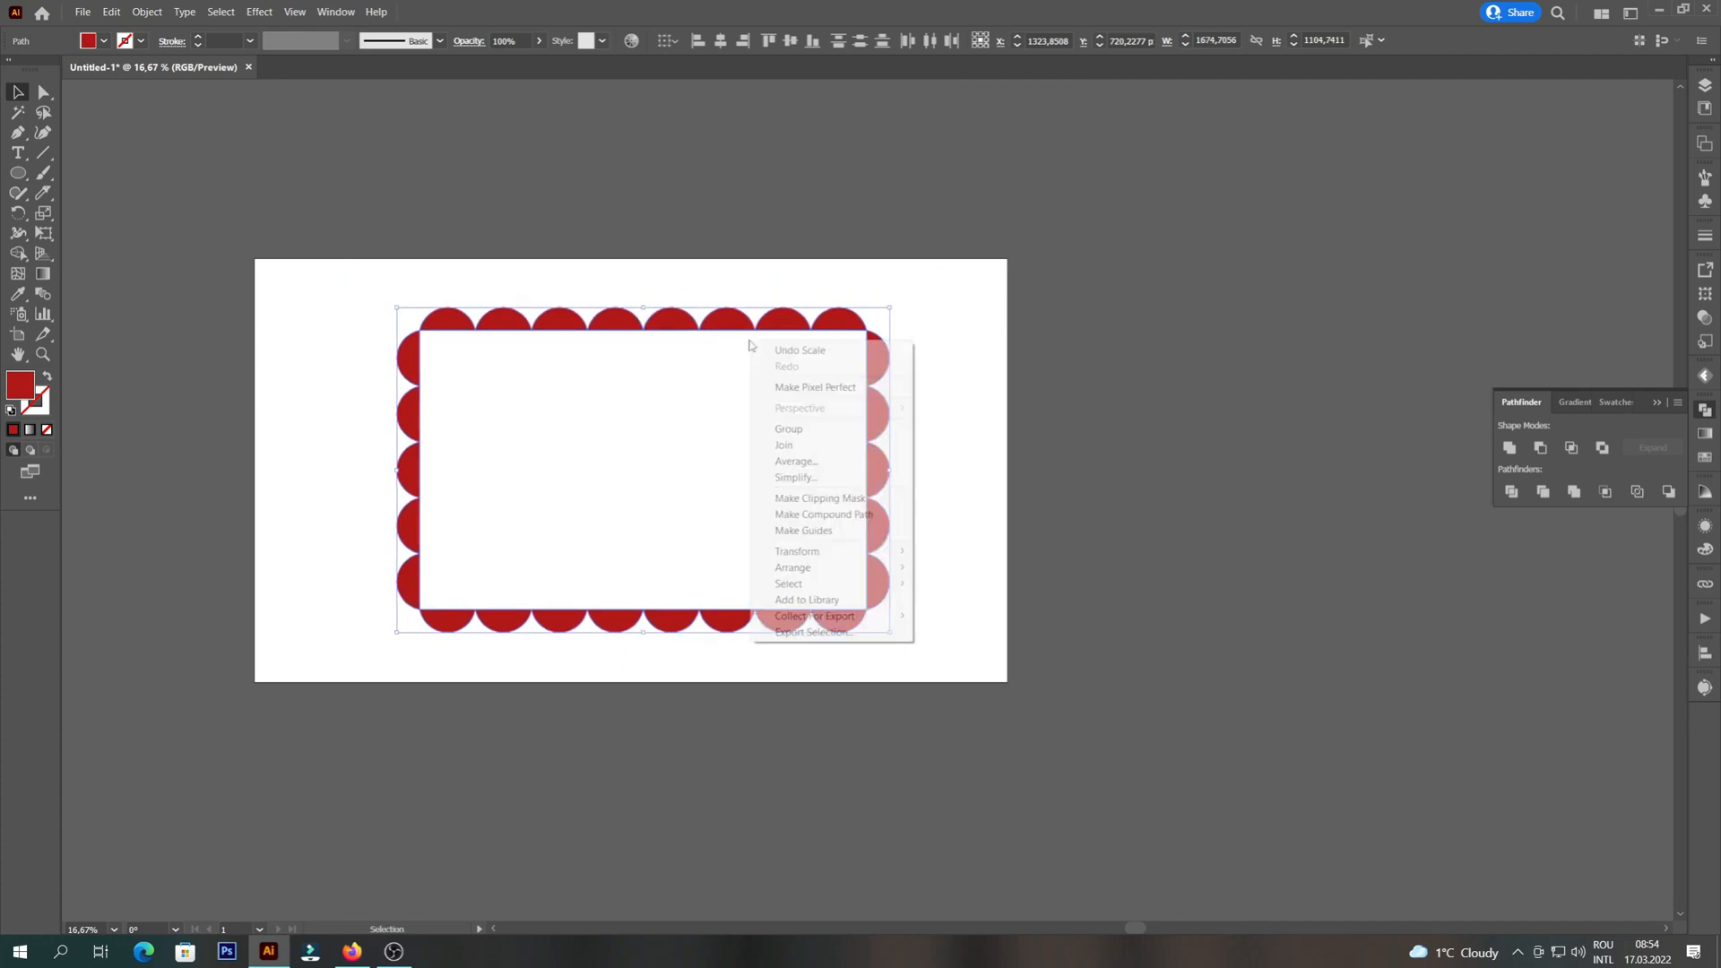
click(789, 429)
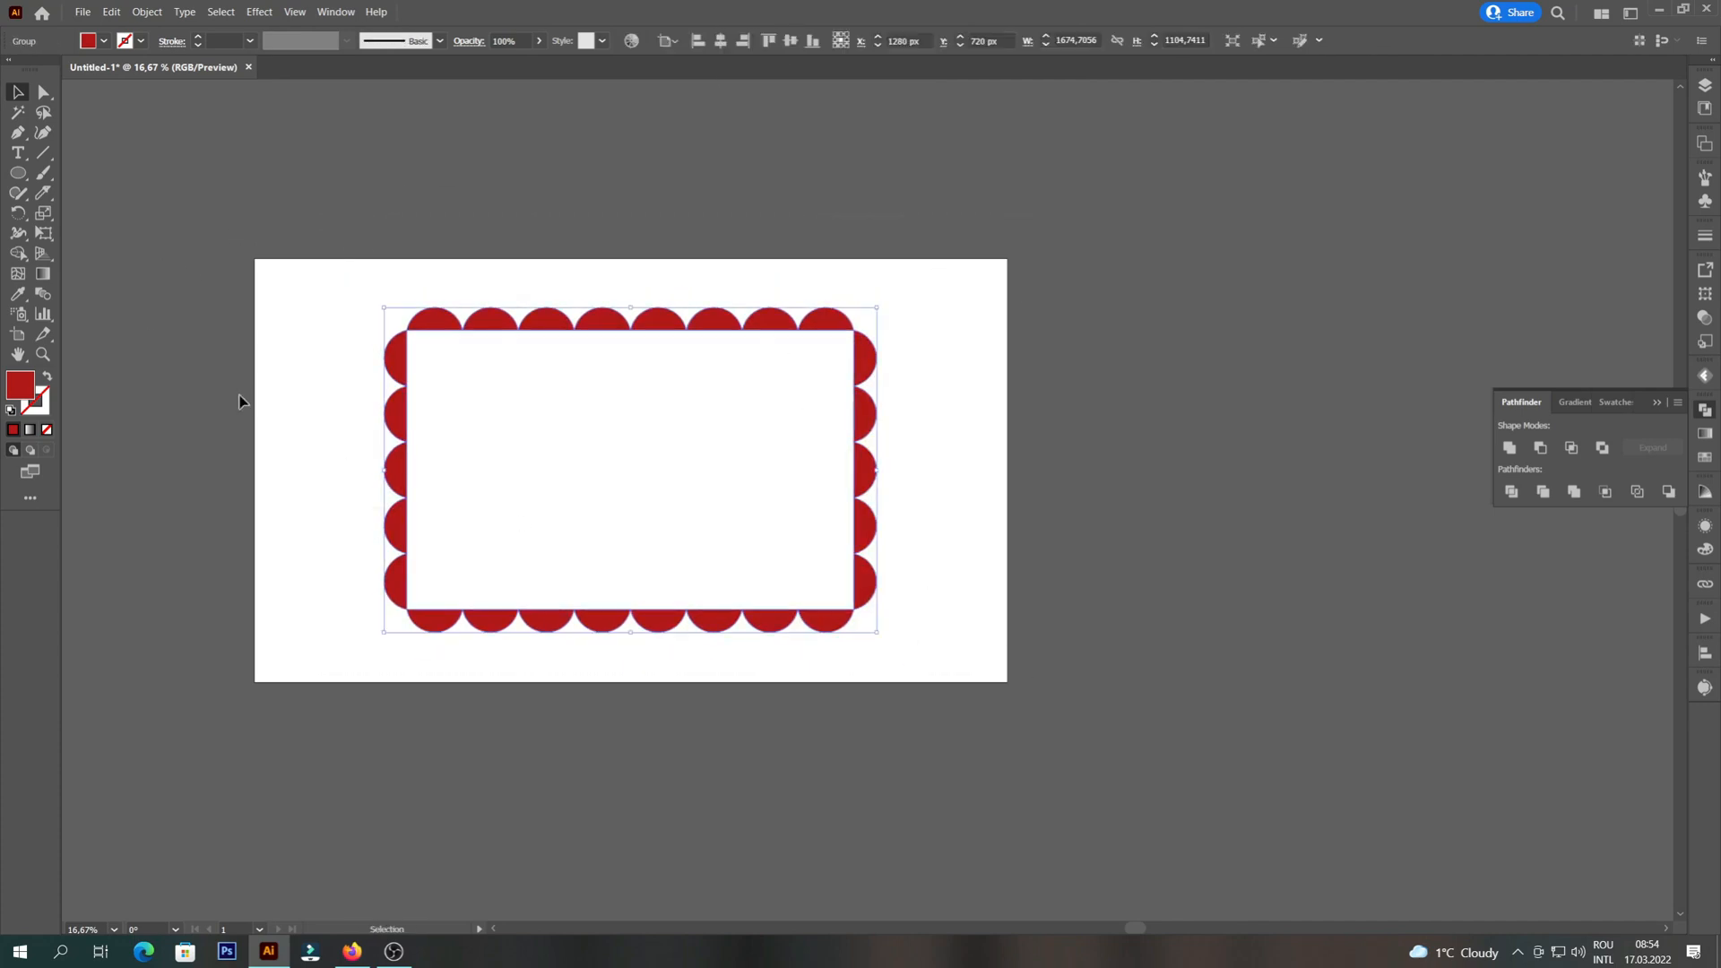
mouse_move(18, 253)
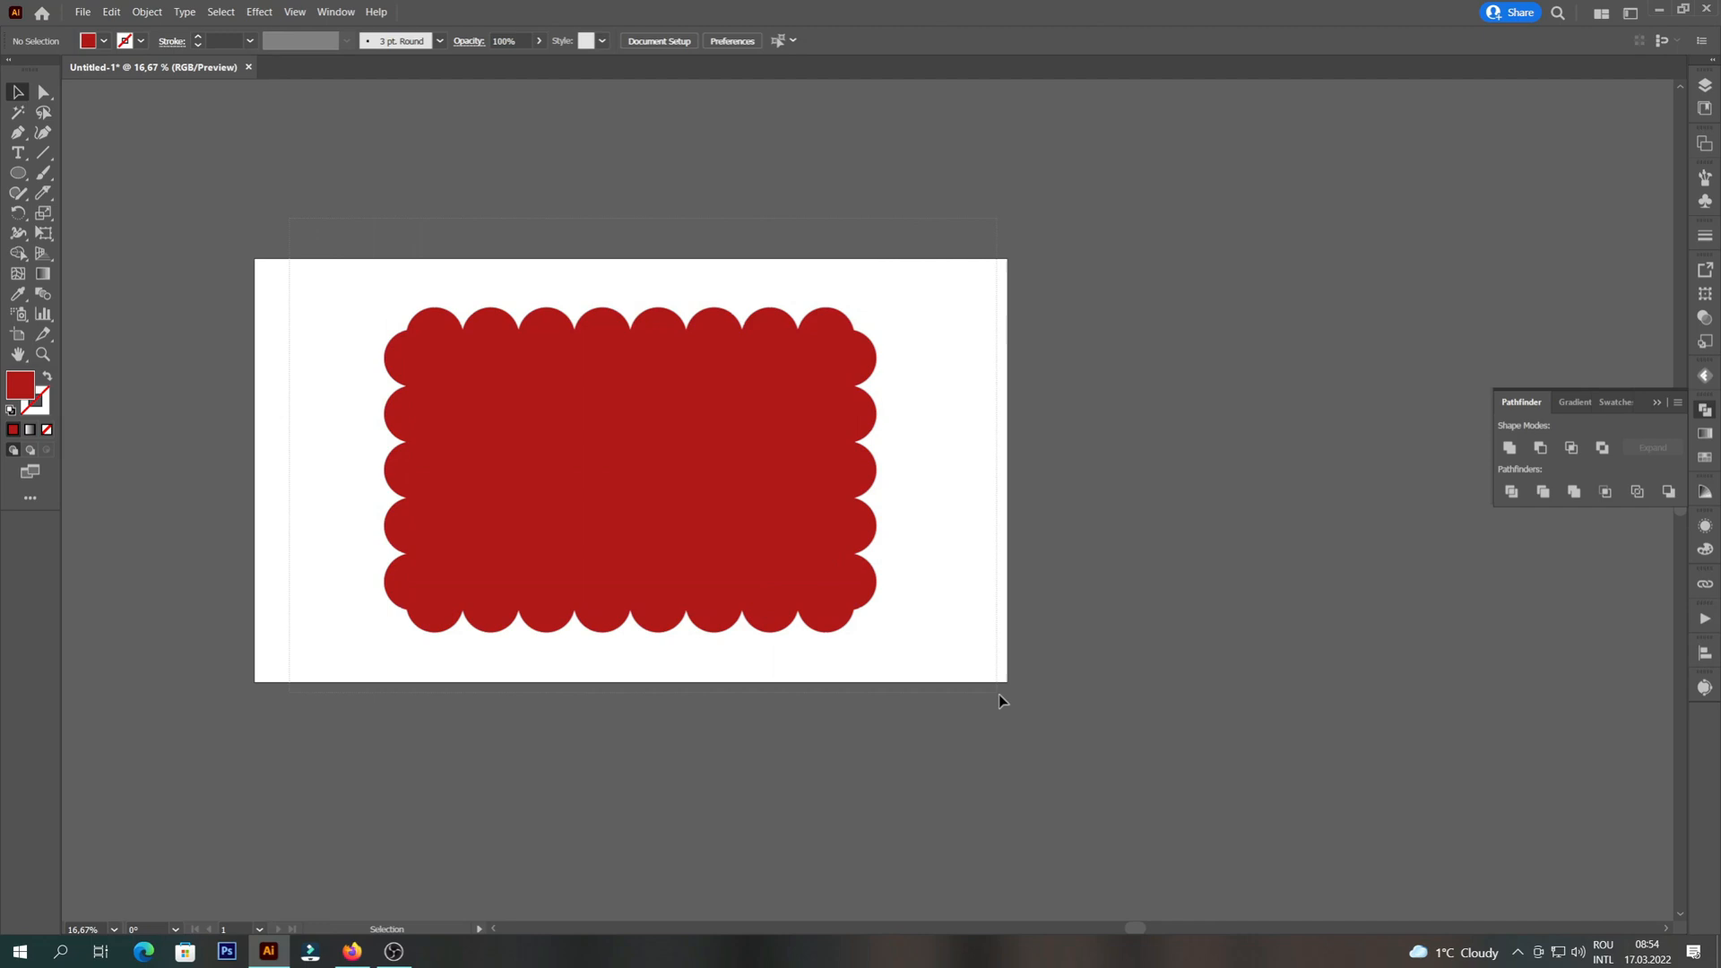
Select the red scalloped shape and switch to the Direct Selection tool to edit its corners
click(629, 470)
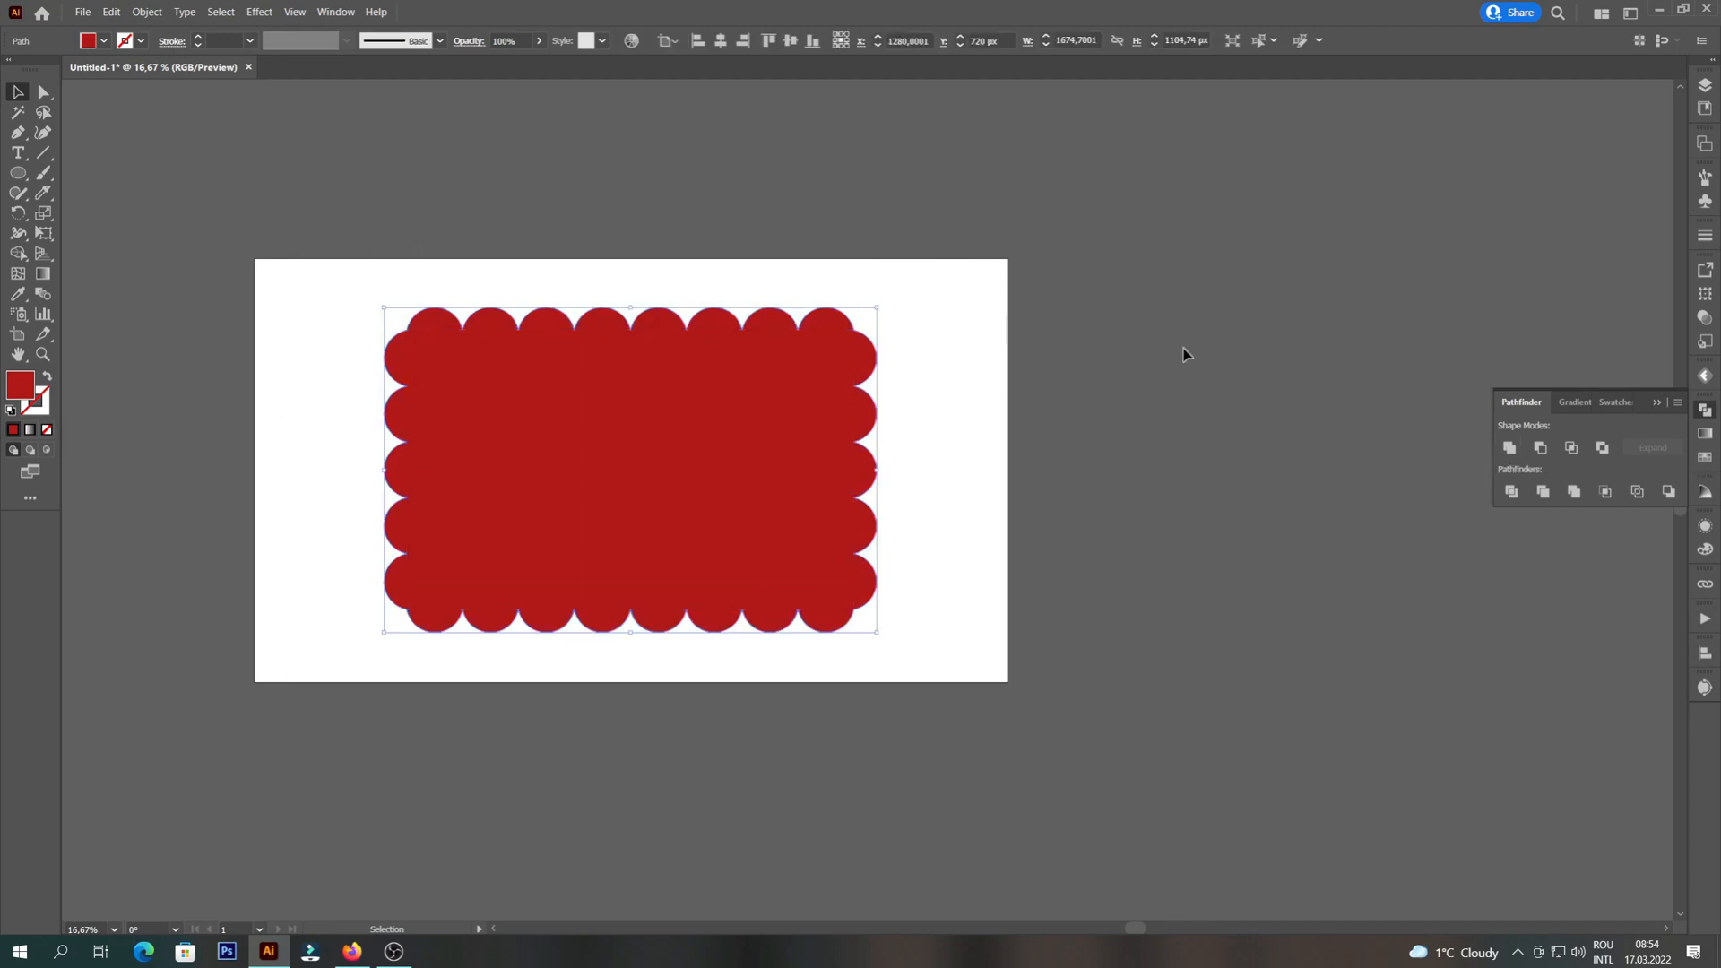
click(43, 91)
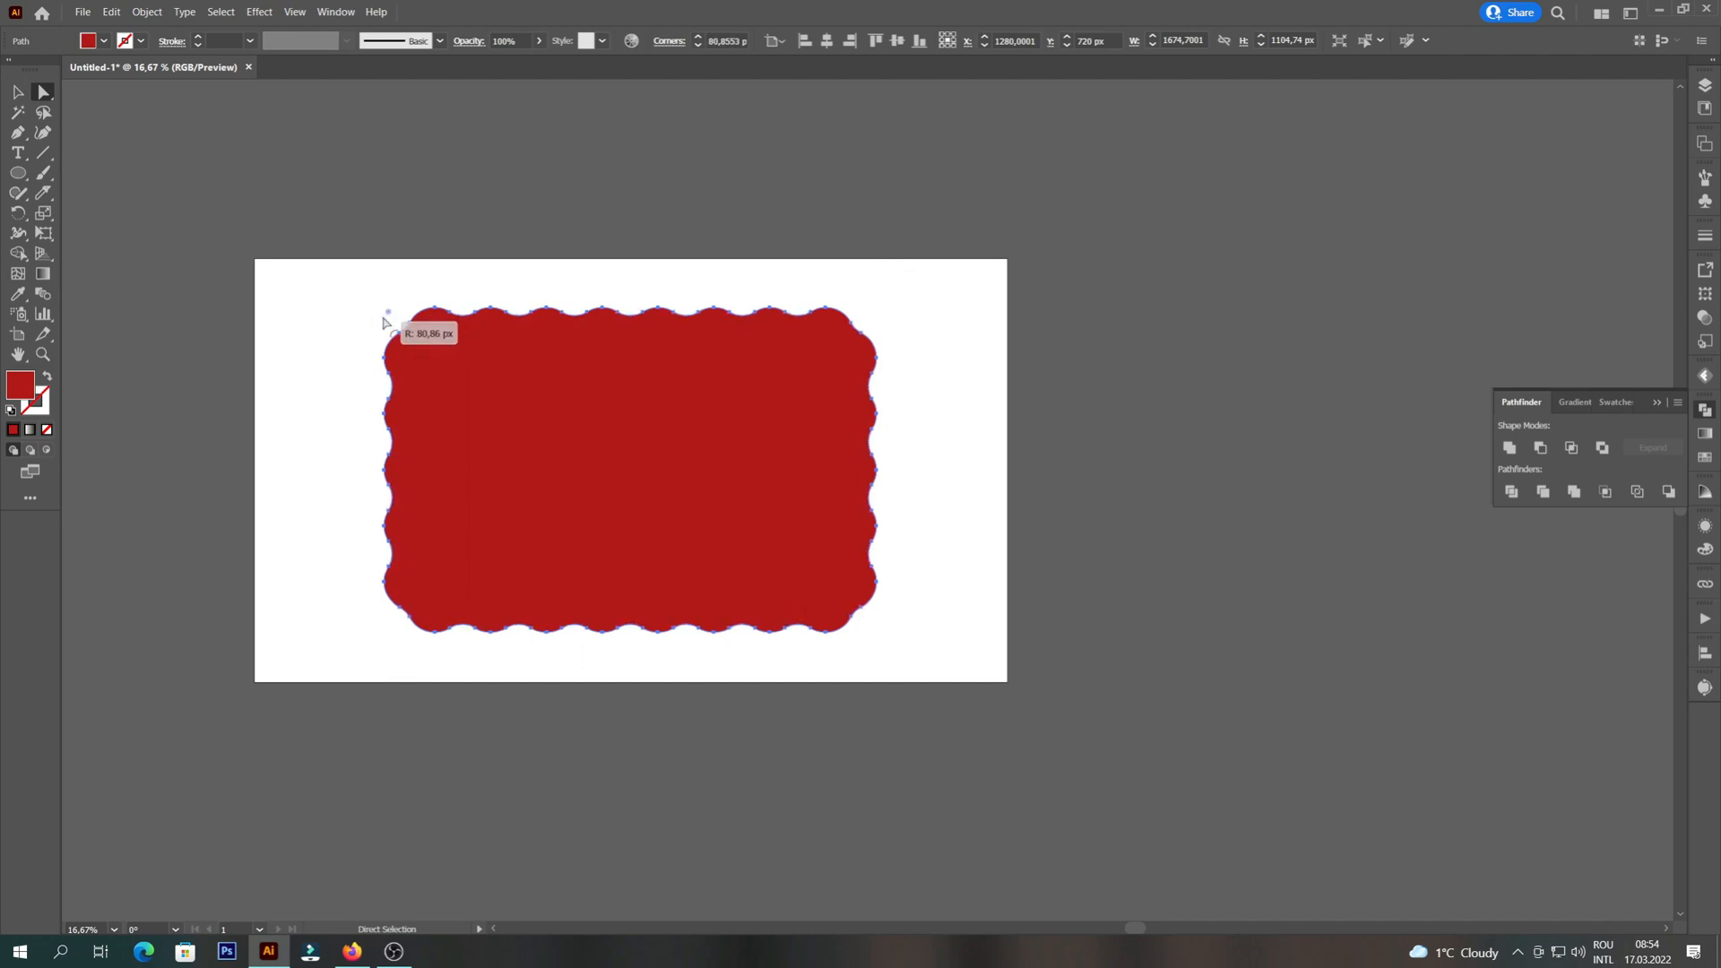
Unite the wavy red shape into one path and Alt-drag a copy to its right
click(326, 304)
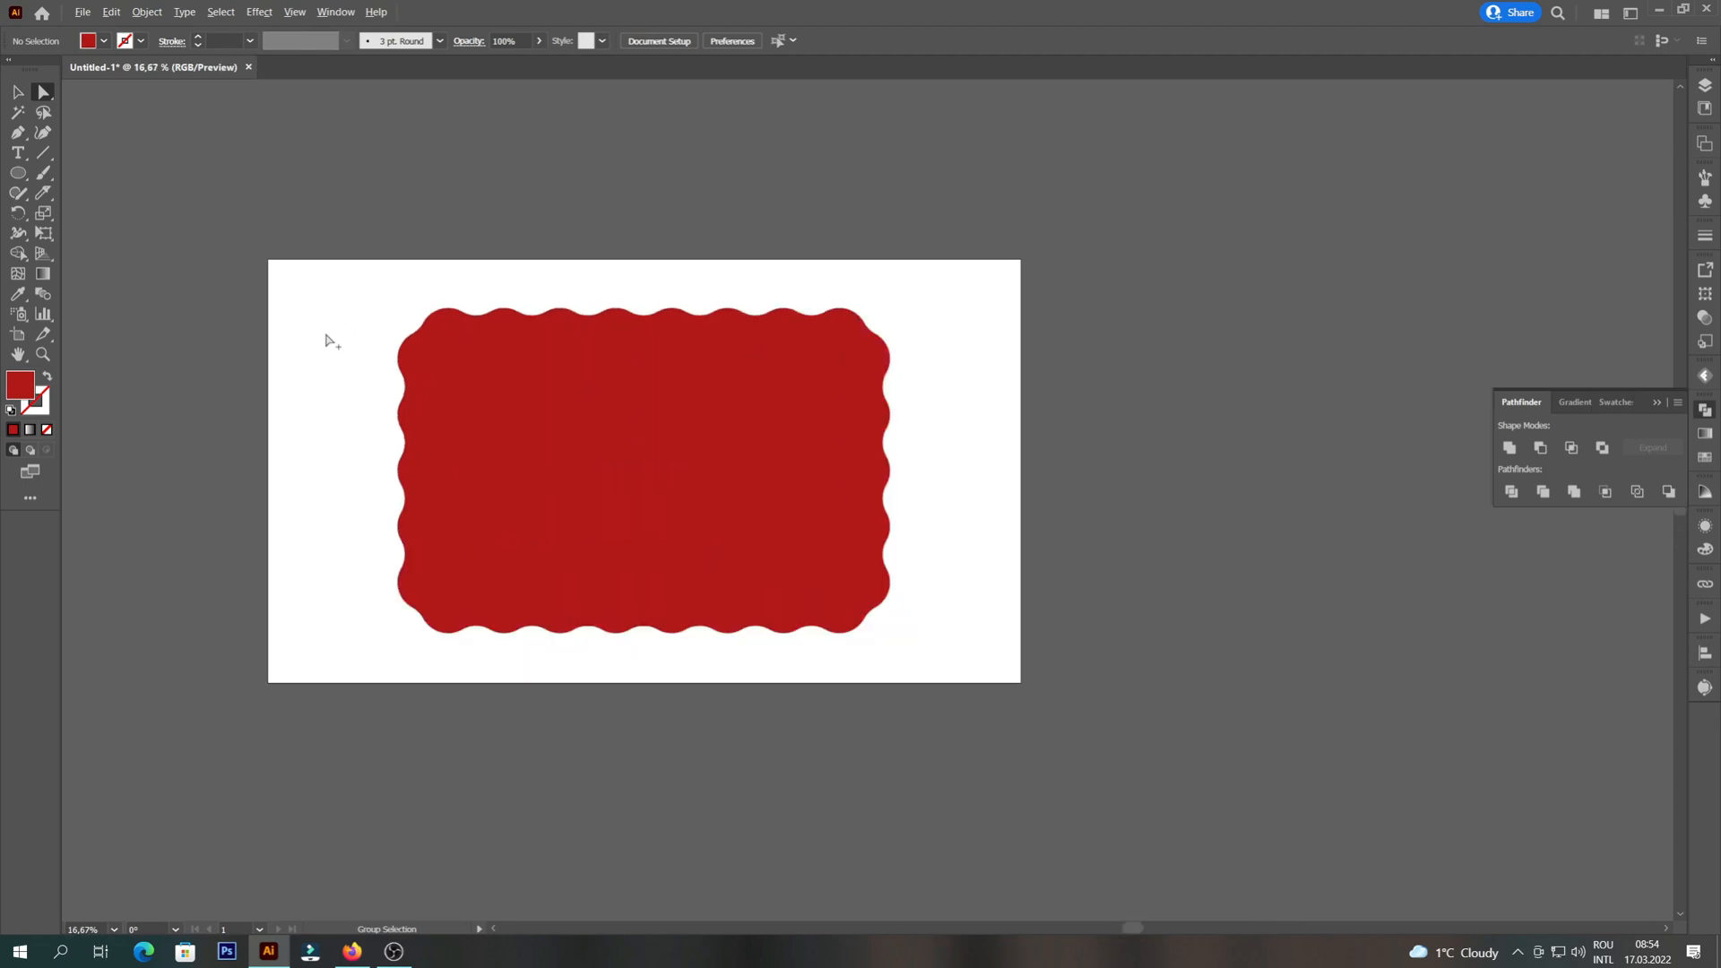
click(18, 93)
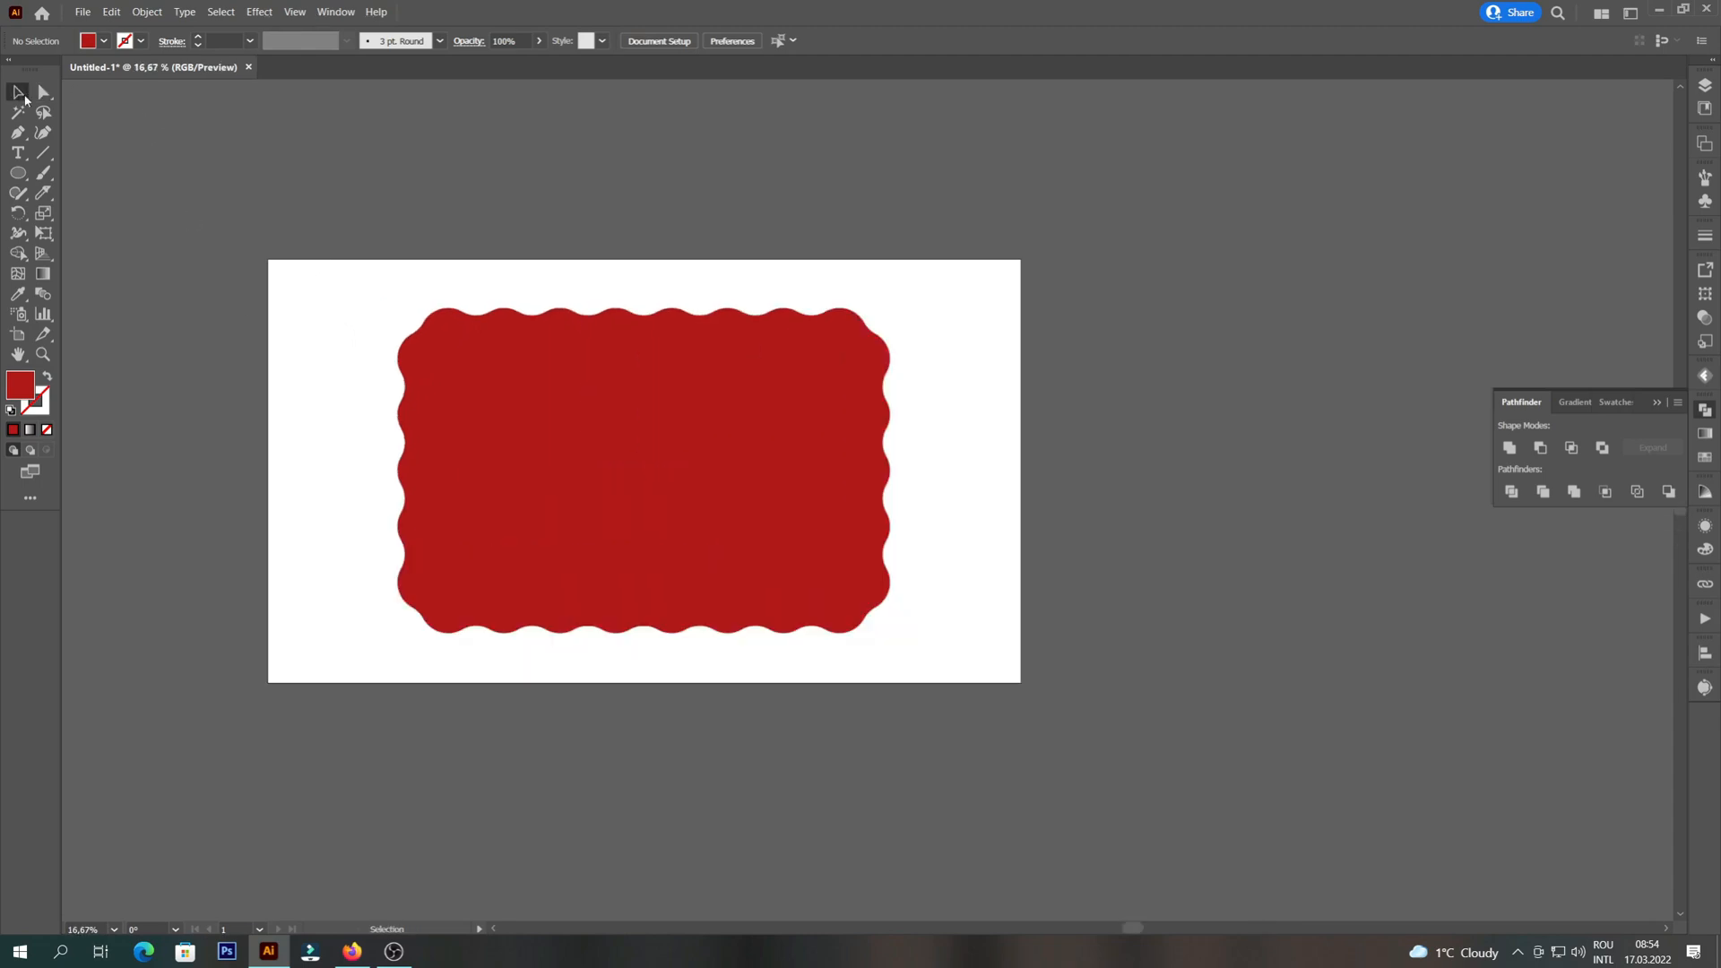
click(643, 470)
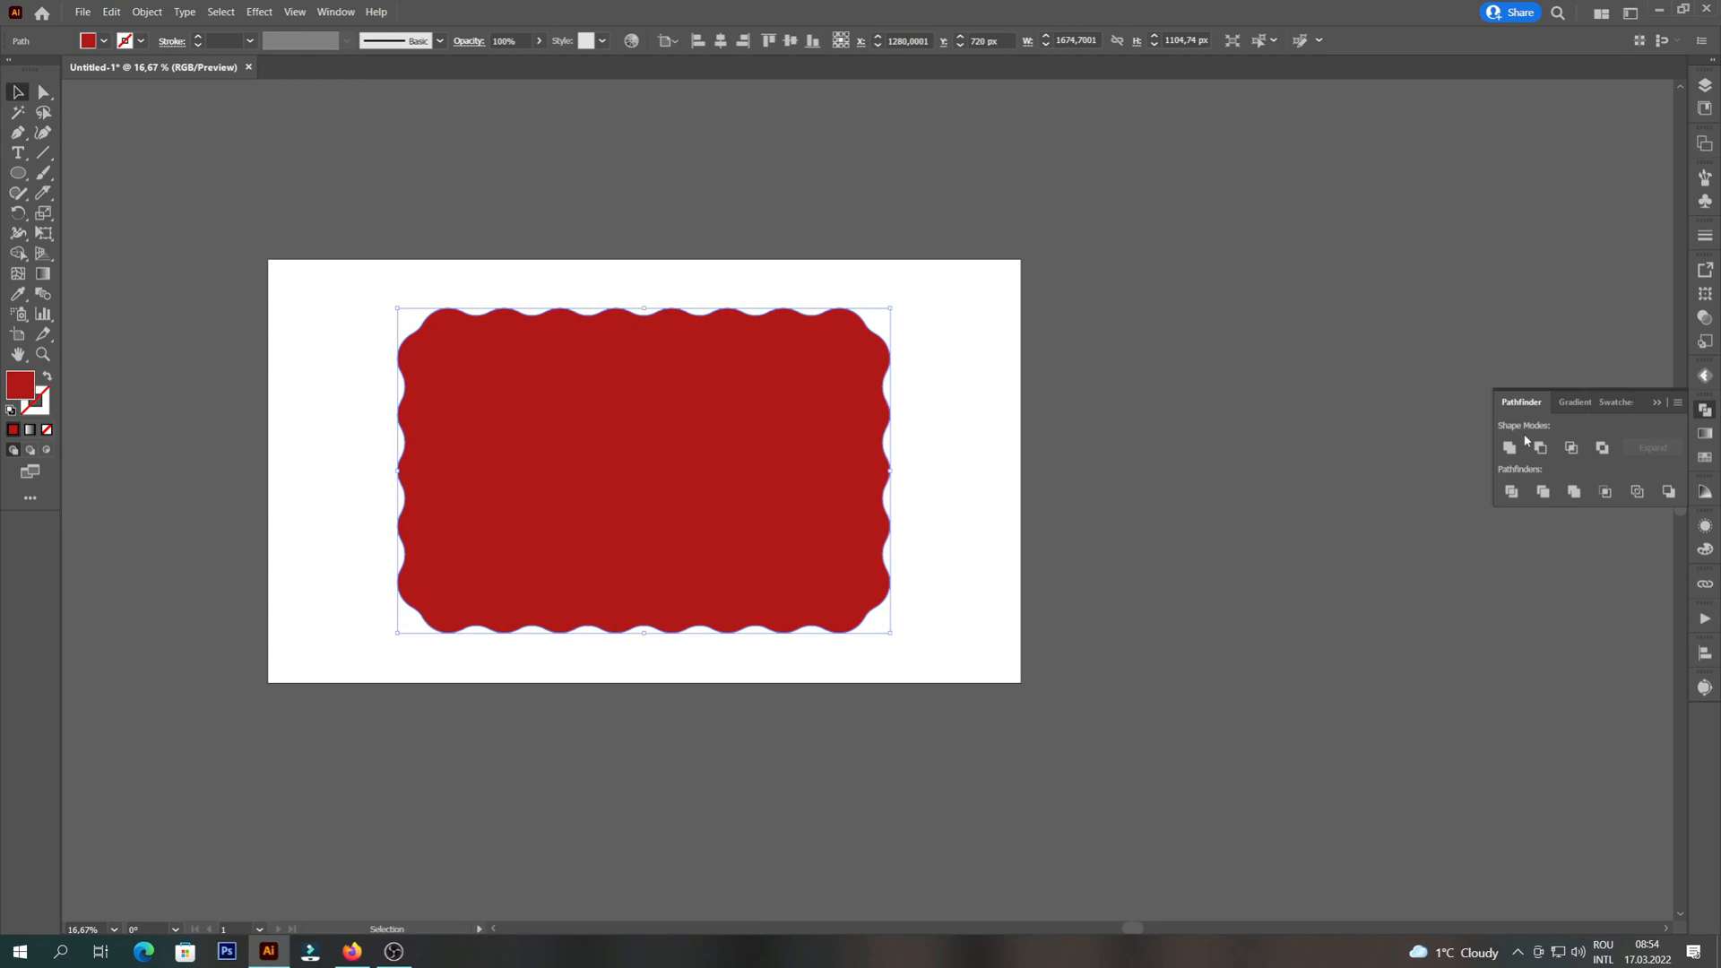
mouse_move(997, 394)
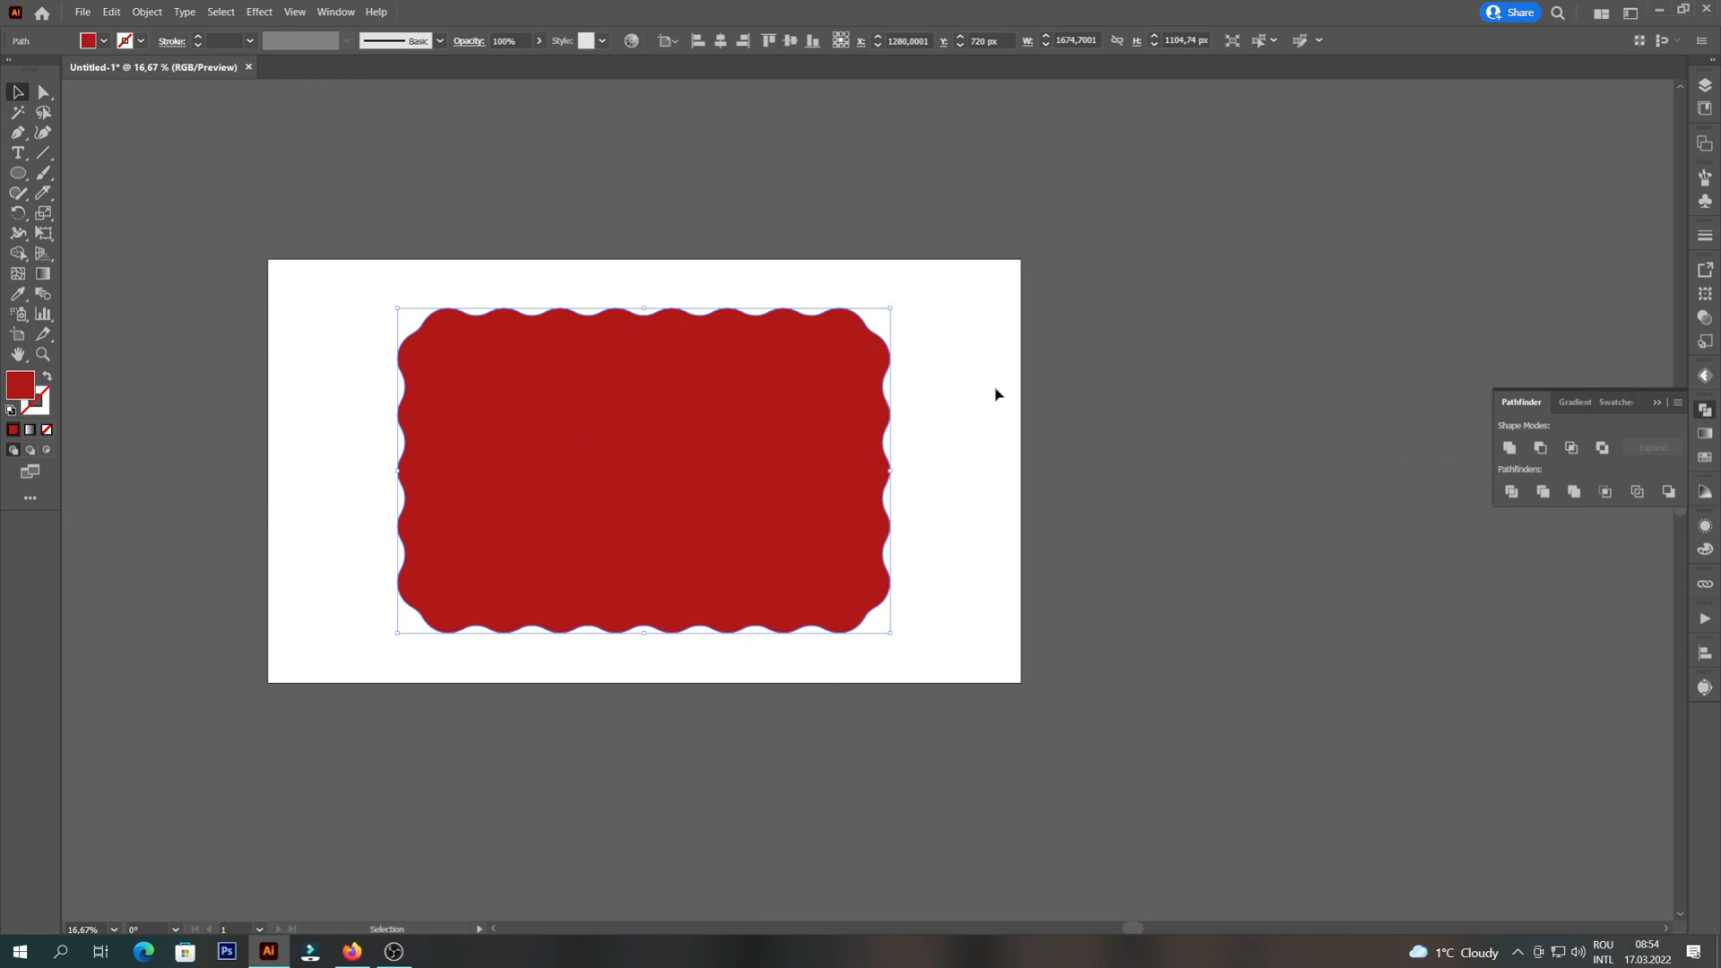
drag(889, 633, 812, 580)
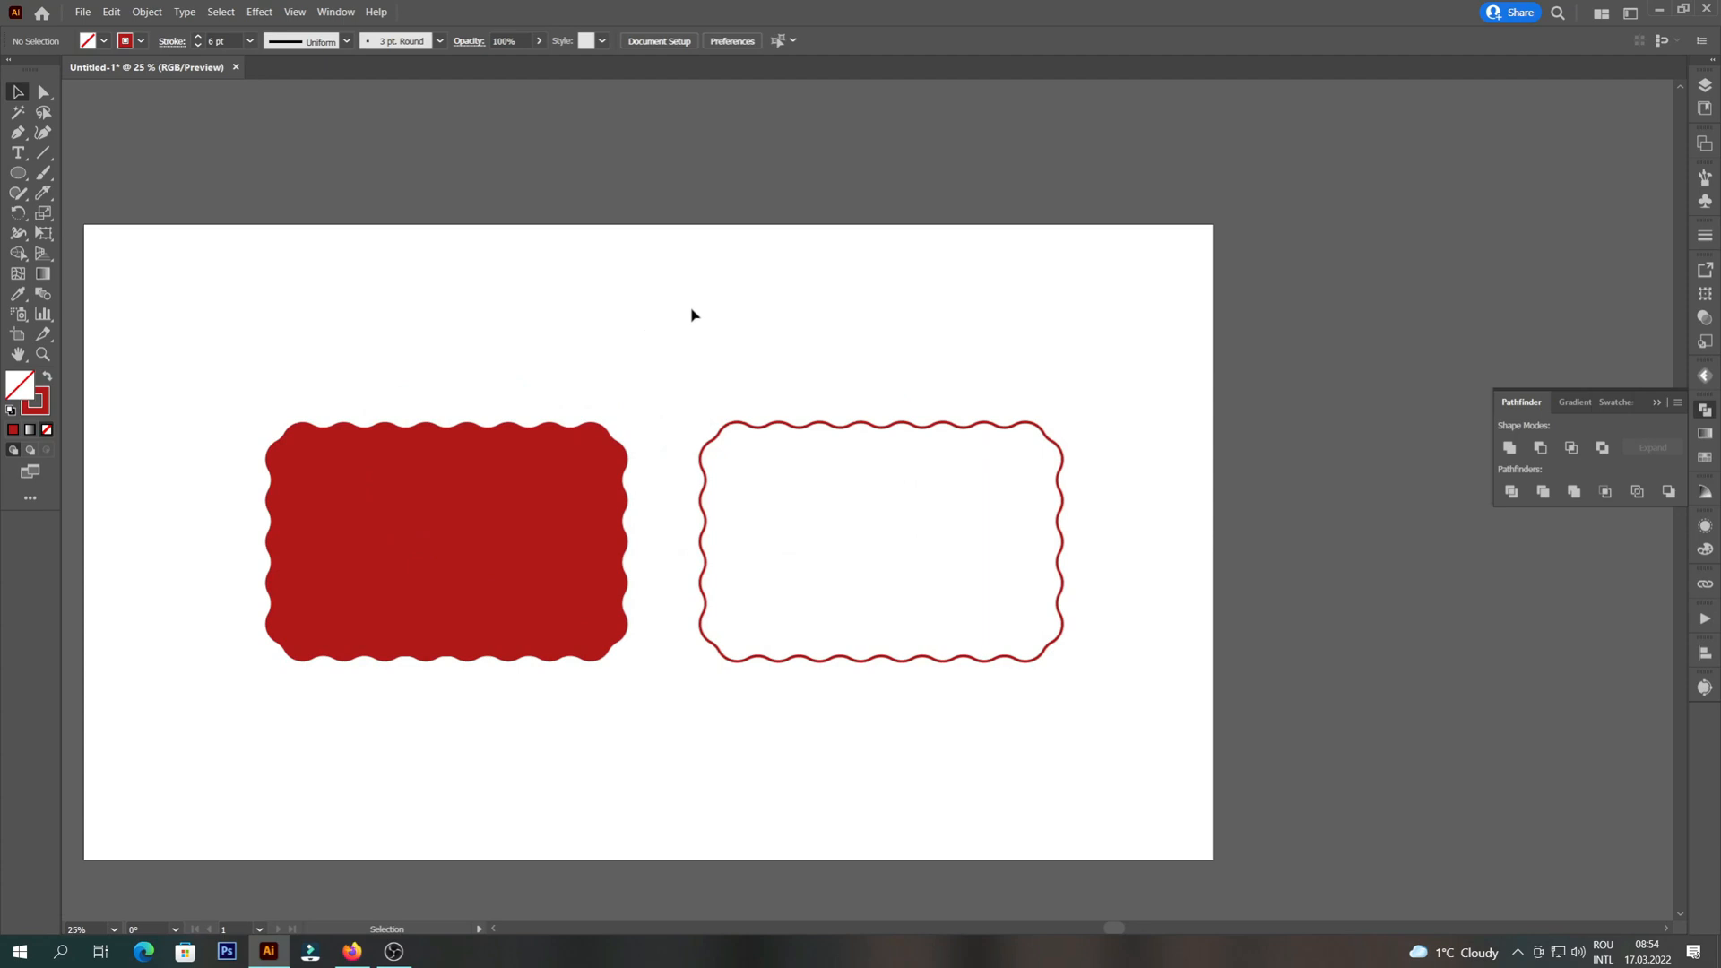
mouse_move(657, 283)
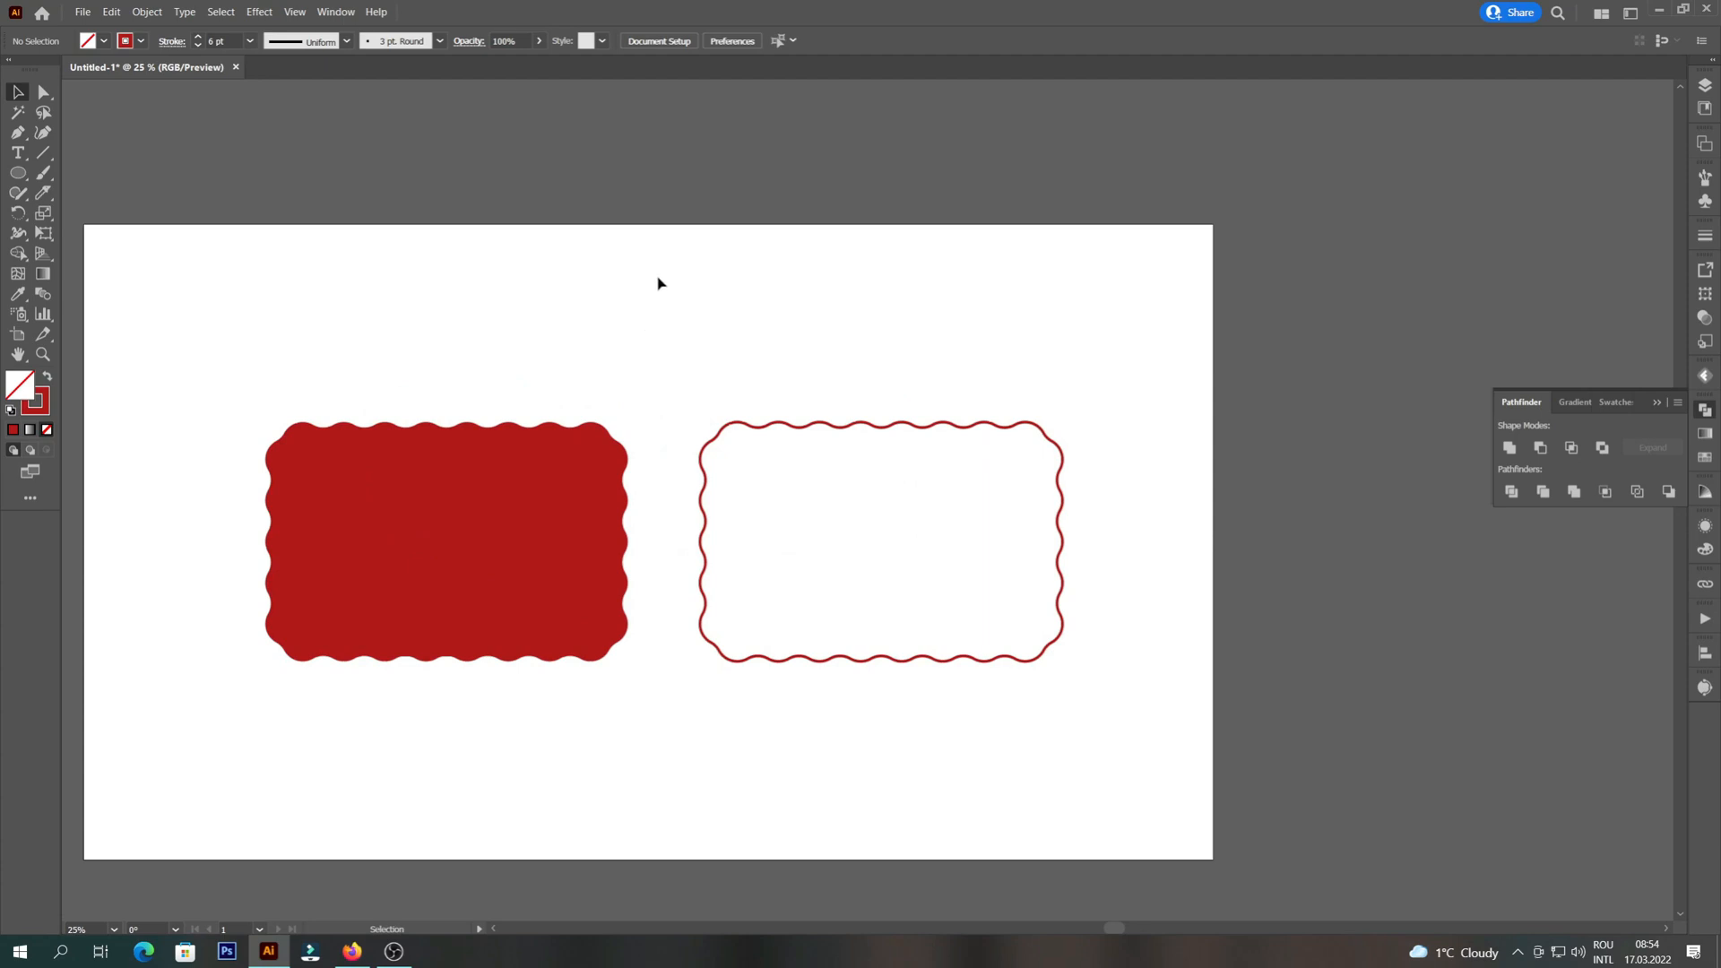